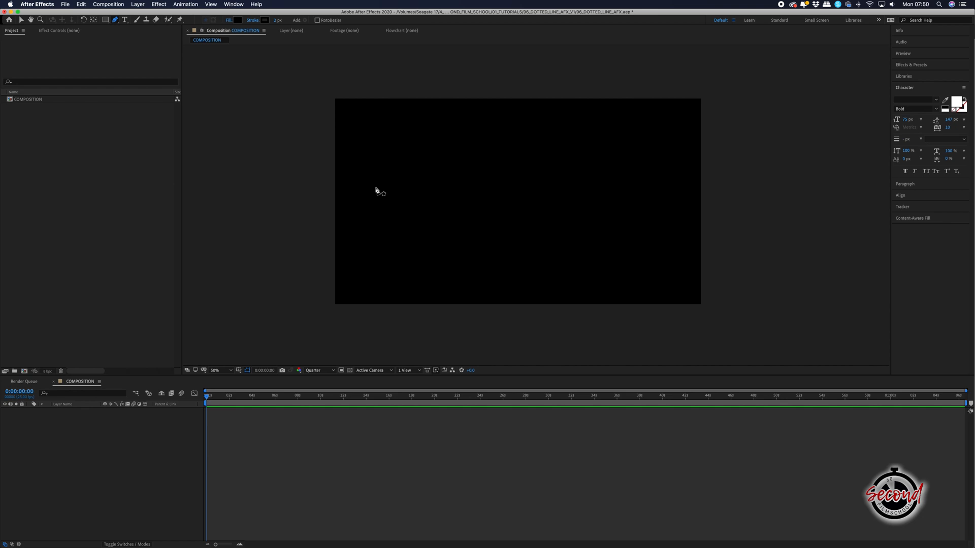
Draw a straight horizontal line with the Pen tool, creating Shape Layer 1.
drag(376, 187, 616, 188)
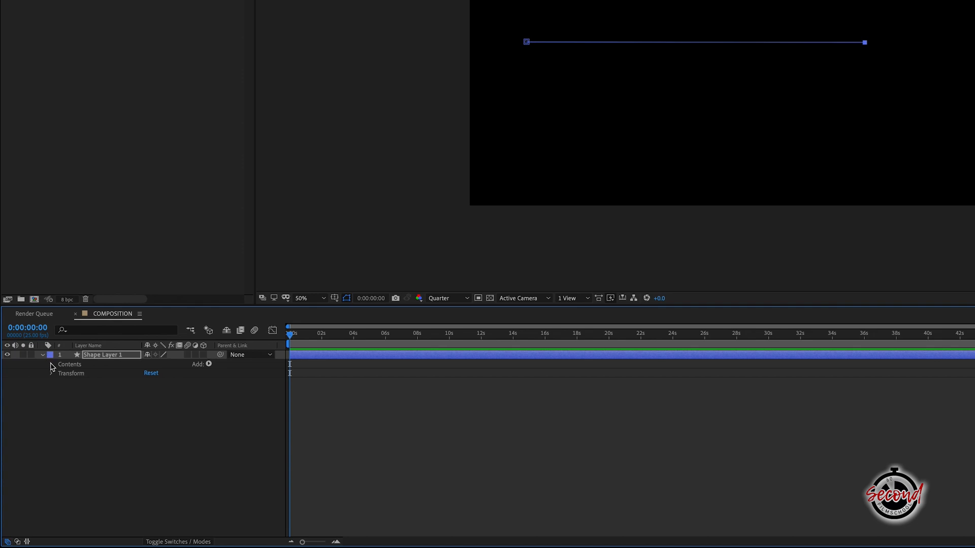
Expand Shape 1's Stroke 1 and set its colour to white (FFFFFF).
click(51, 364)
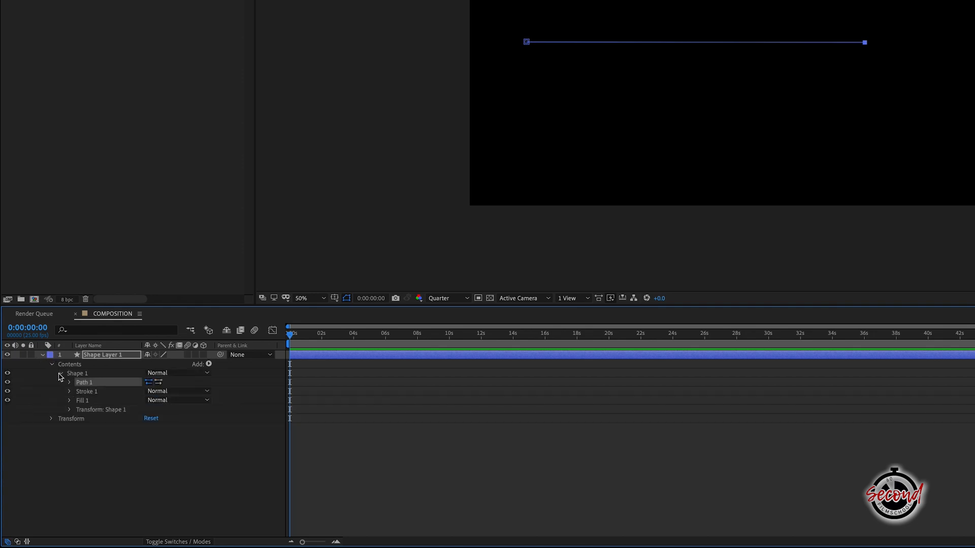
mouse_move(70, 403)
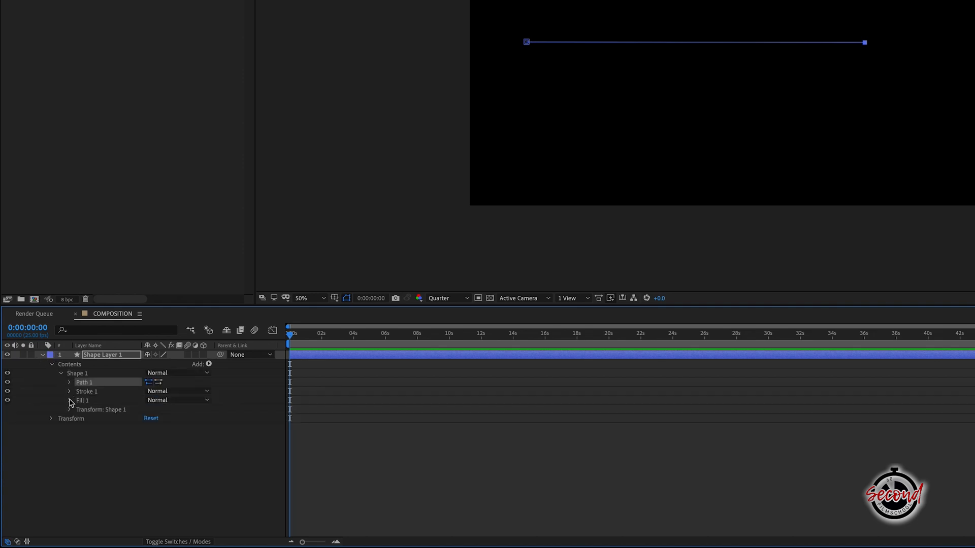
click(69, 400)
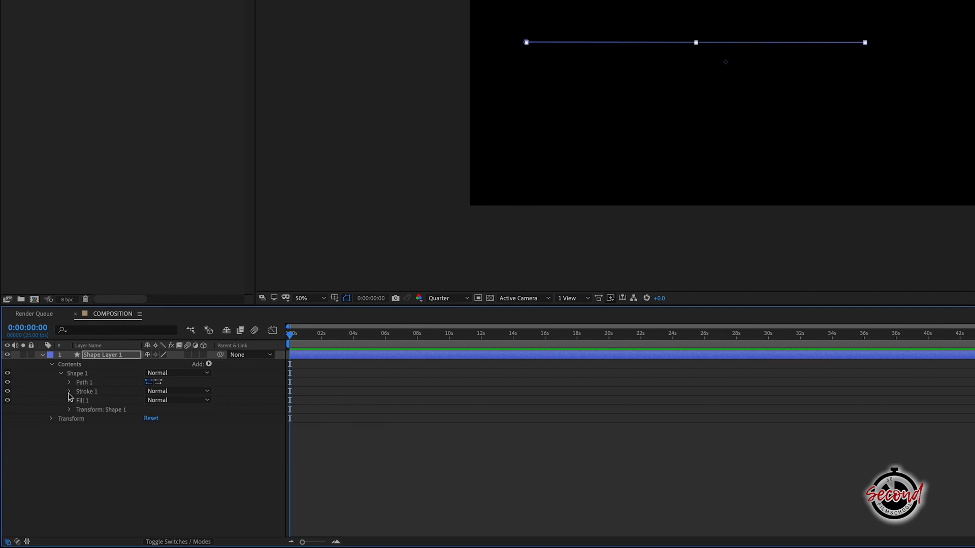
click(68, 391)
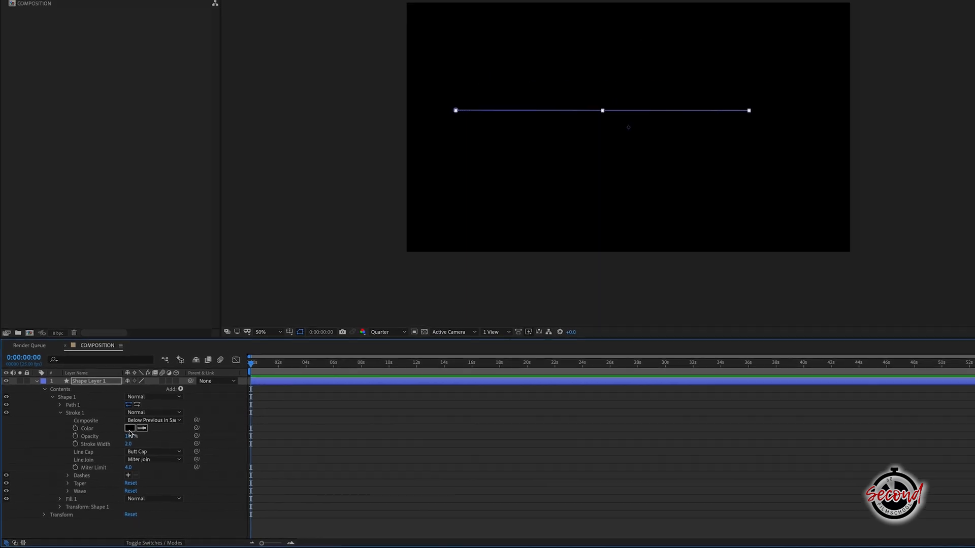
click(130, 429)
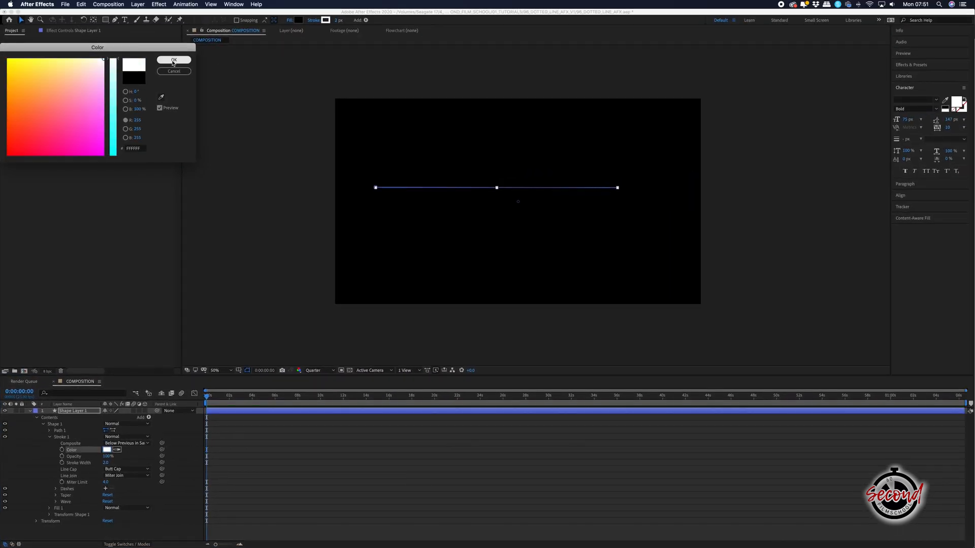
click(174, 60)
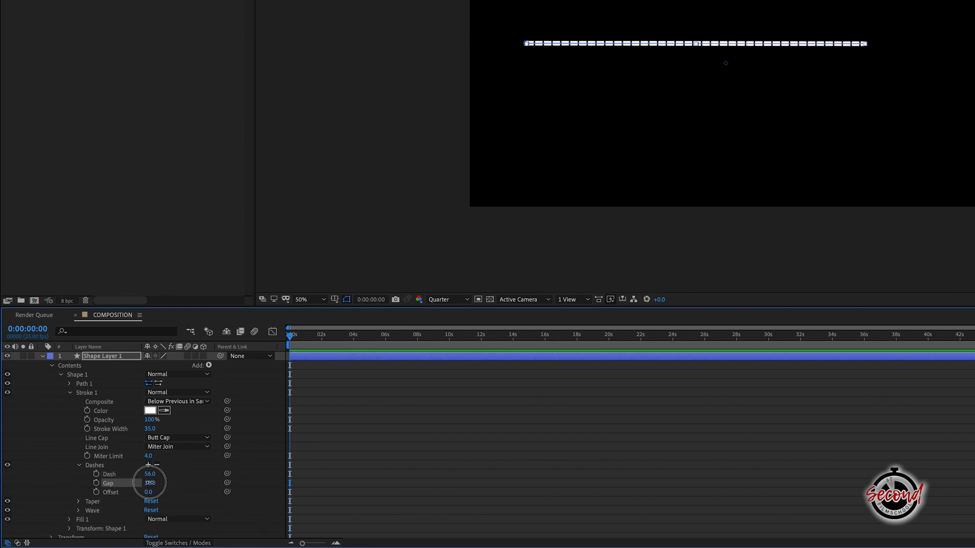
Set the dash gap to 95 and Line Cap to Round Cap for round dots.
drag(152, 484, 150, 483)
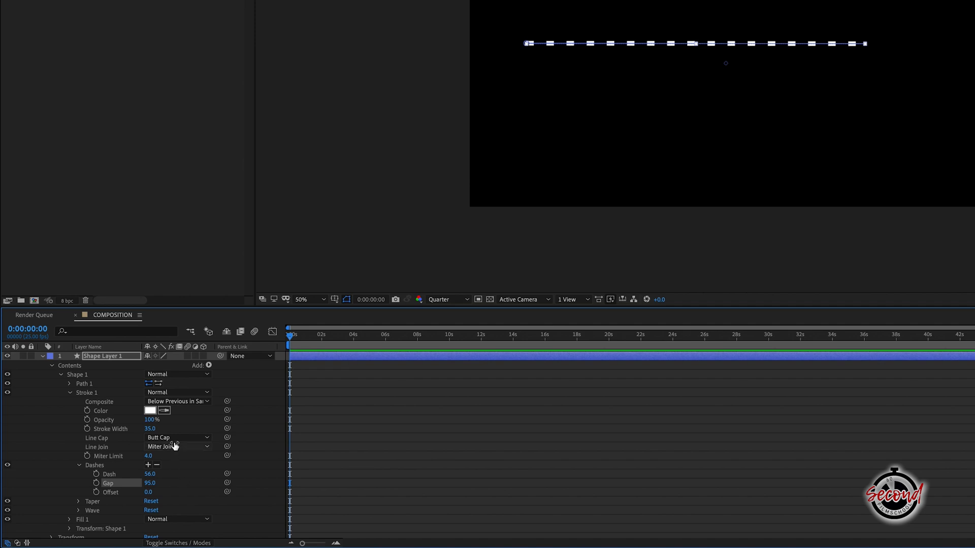
click(177, 436)
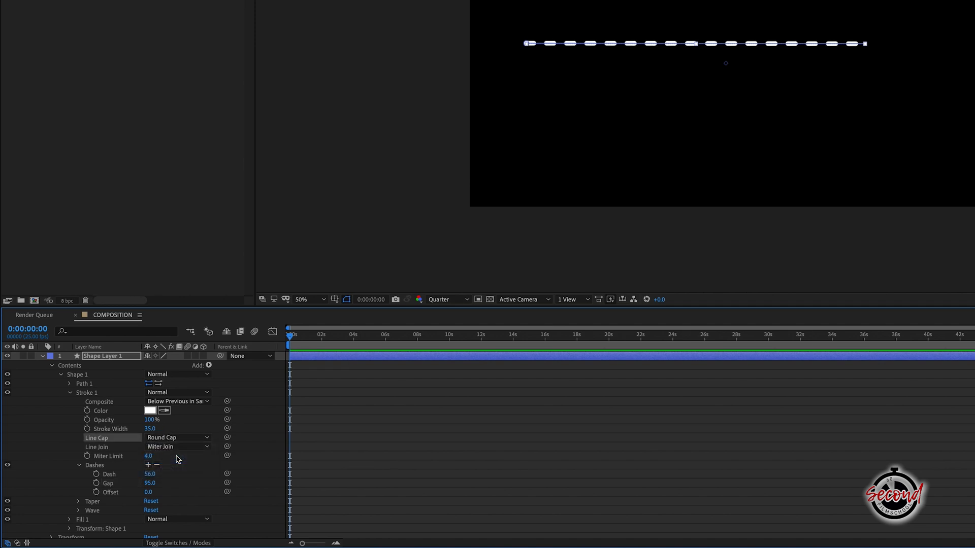